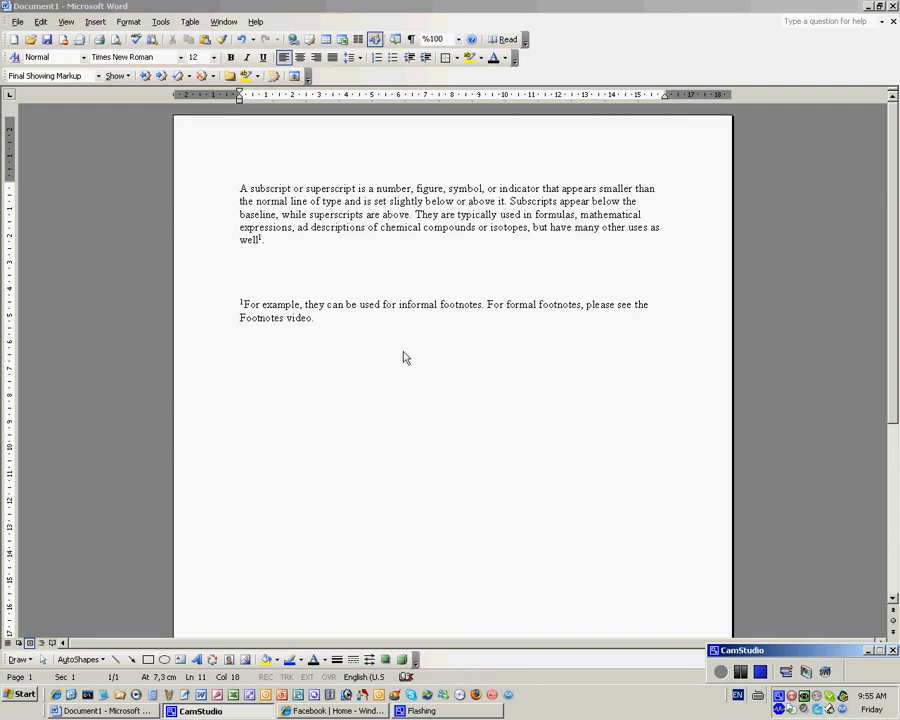
mouse_move(398, 344)
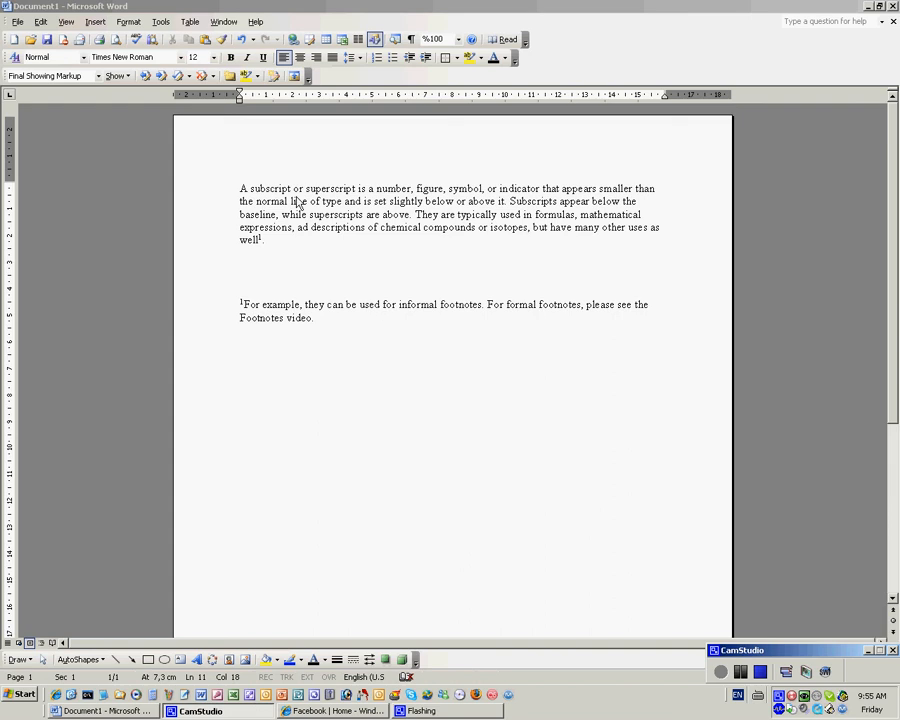
mouse_move(384, 256)
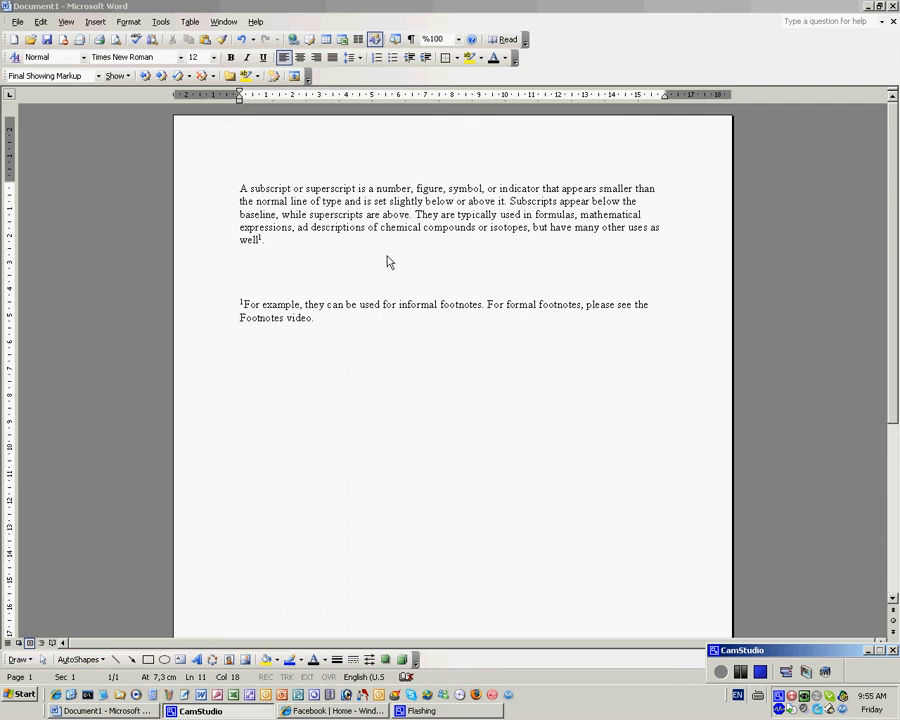
mouse_move(604, 214)
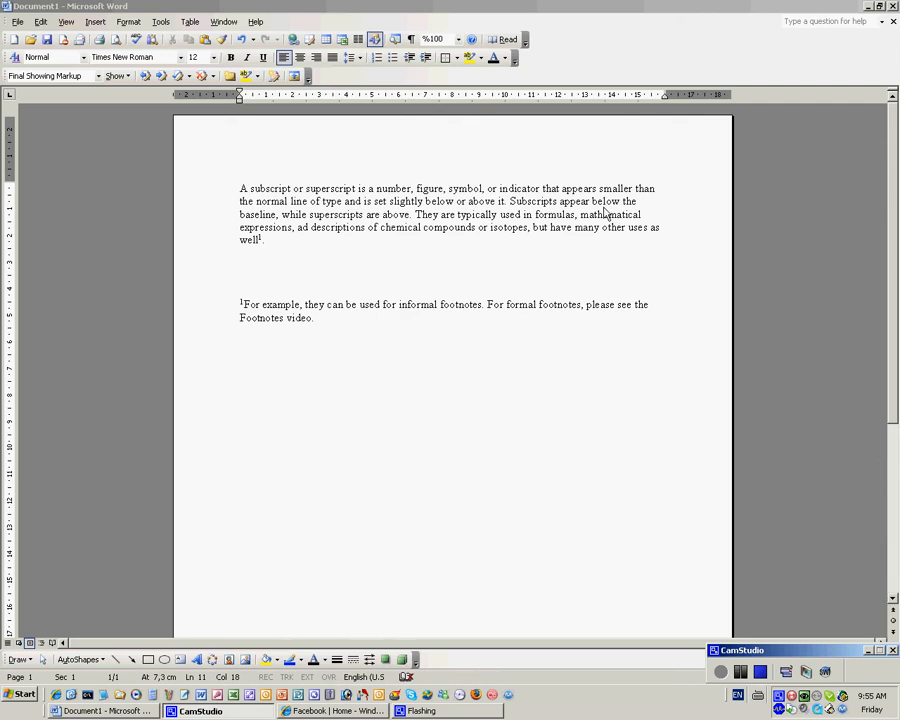
mouse_move(544, 276)
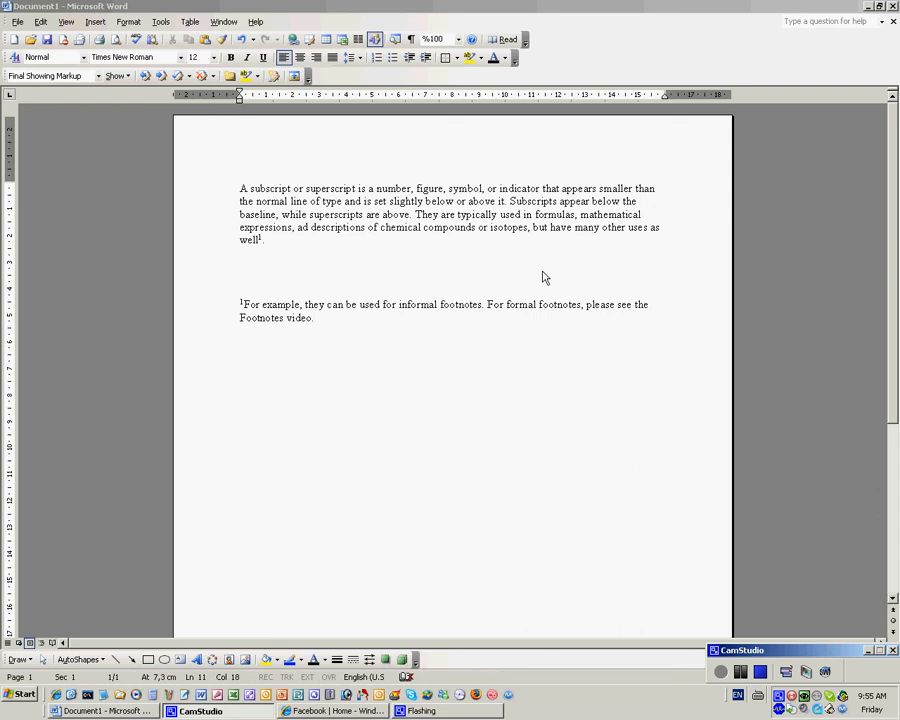
mouse_move(538, 272)
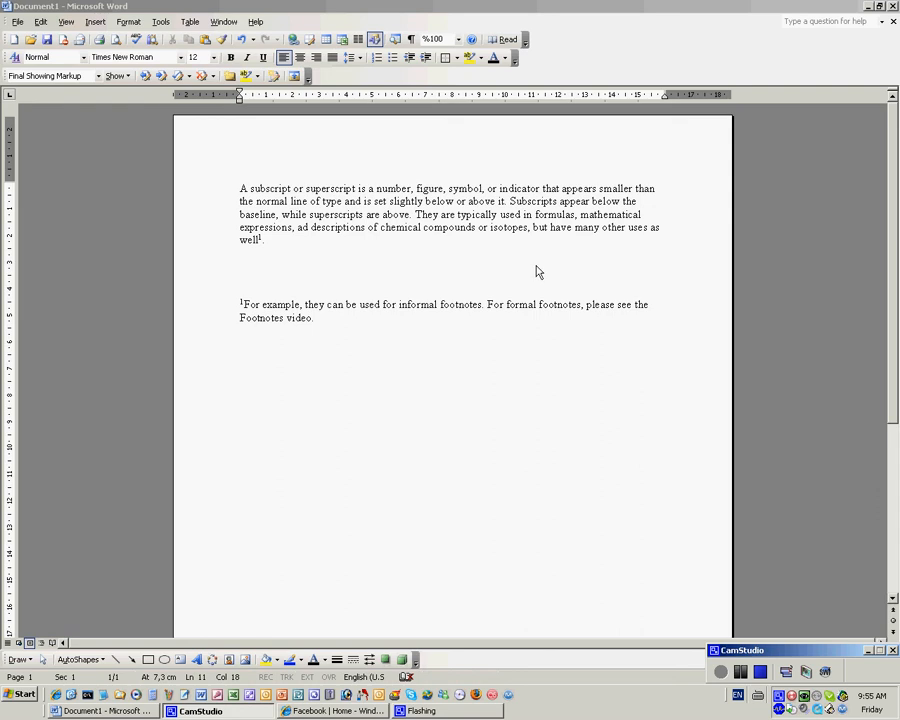
mouse_move(636, 246)
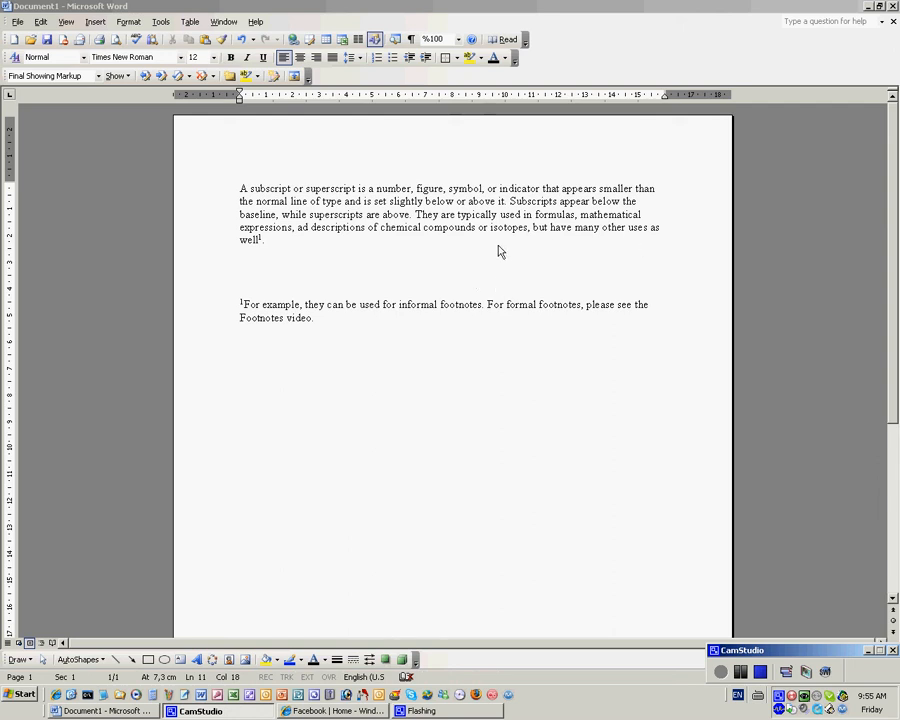
mouse_move(524, 192)
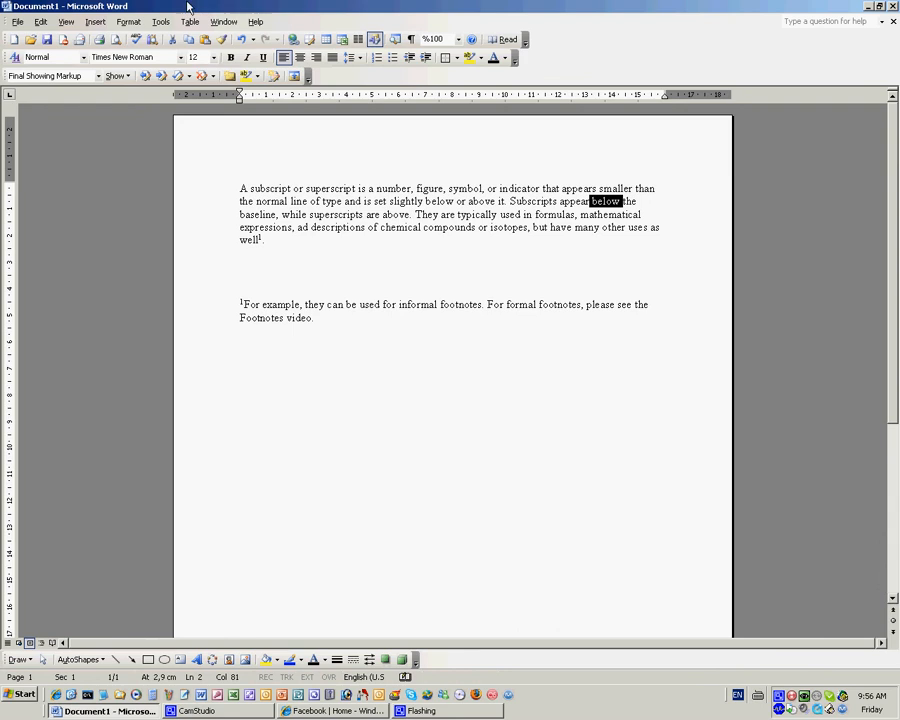
Step: Apply the Subscript effect to the selected word 'below' via the Font dialog
click(128, 20)
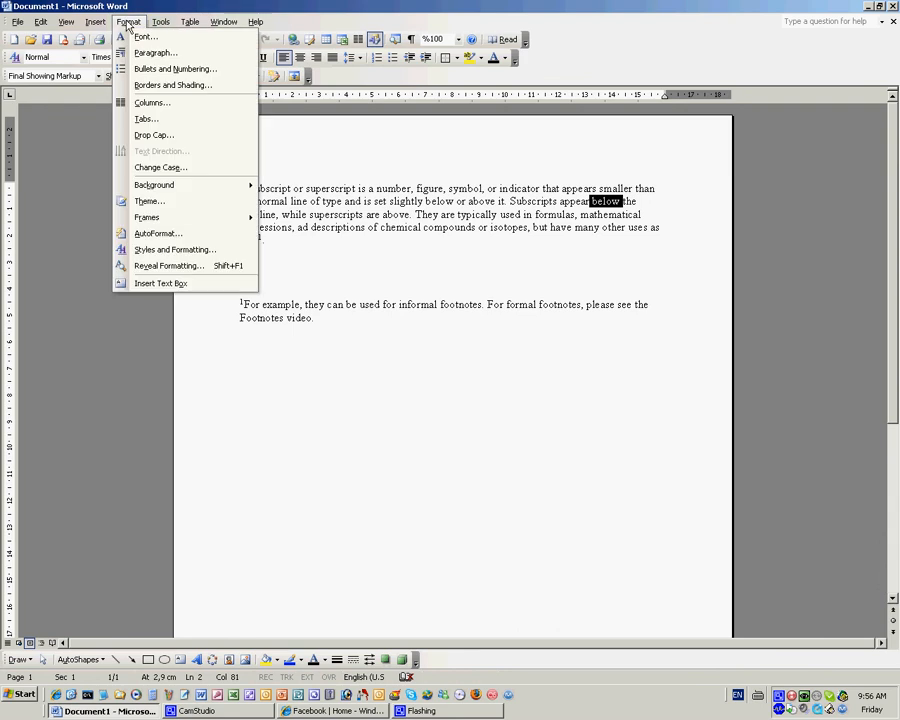
mouse_move(146, 36)
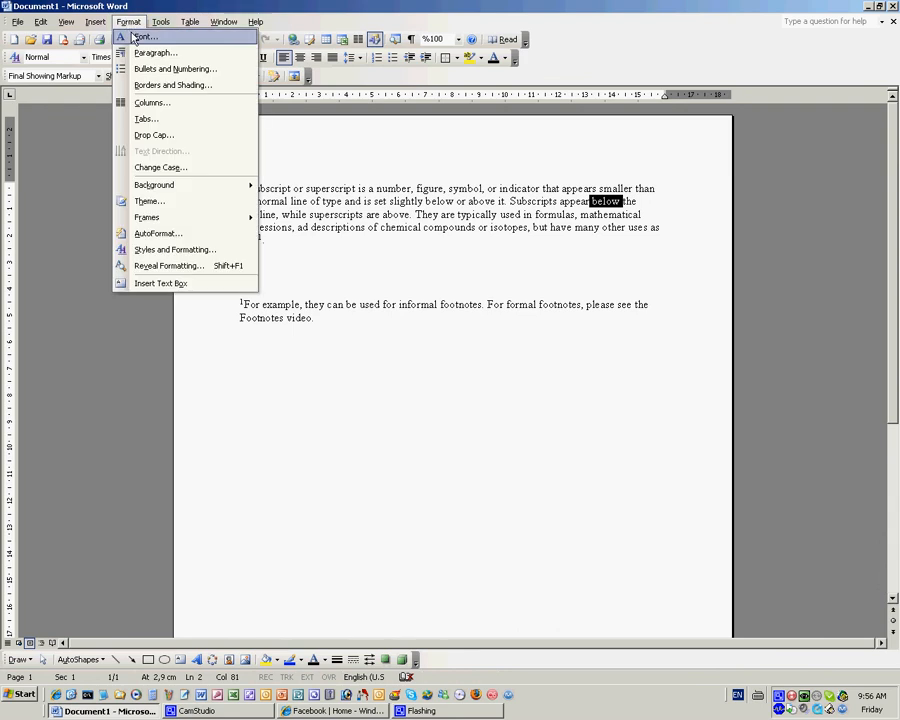
click(146, 36)
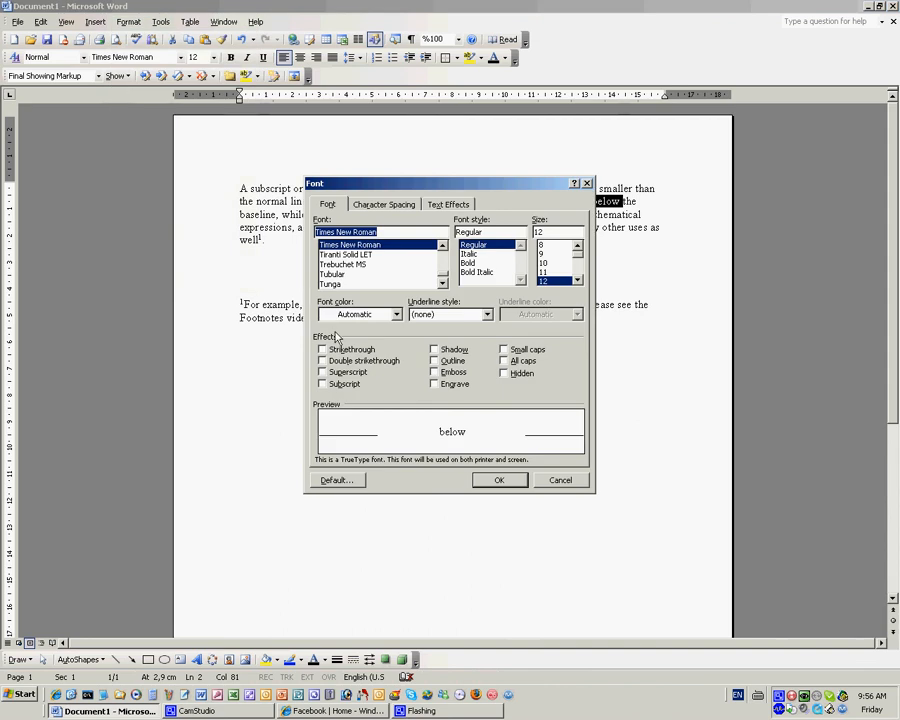
mouse_move(330, 388)
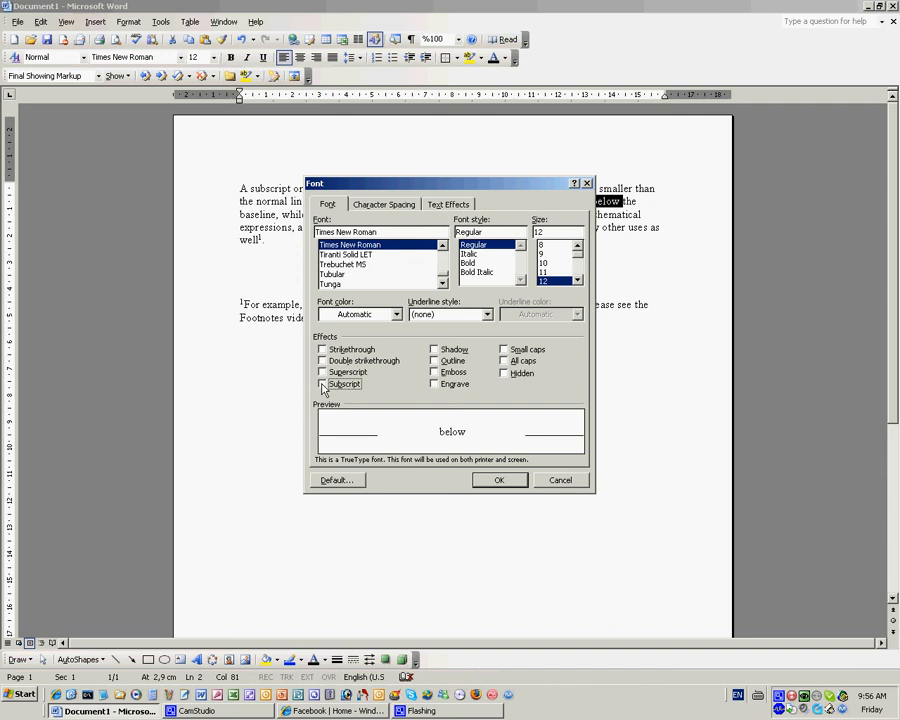
click(498, 480)
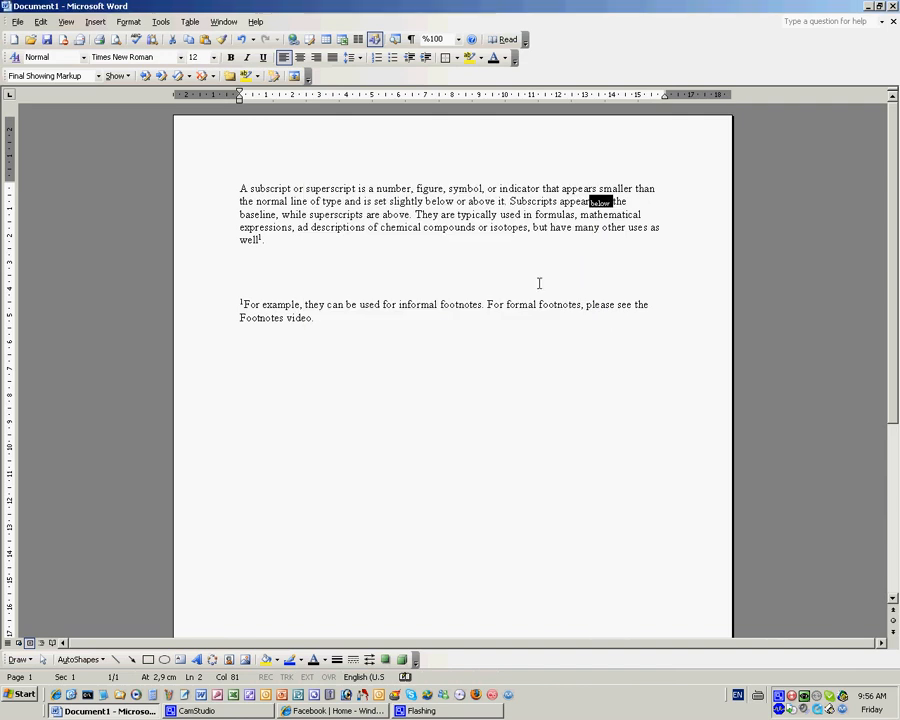
mouse_move(404, 214)
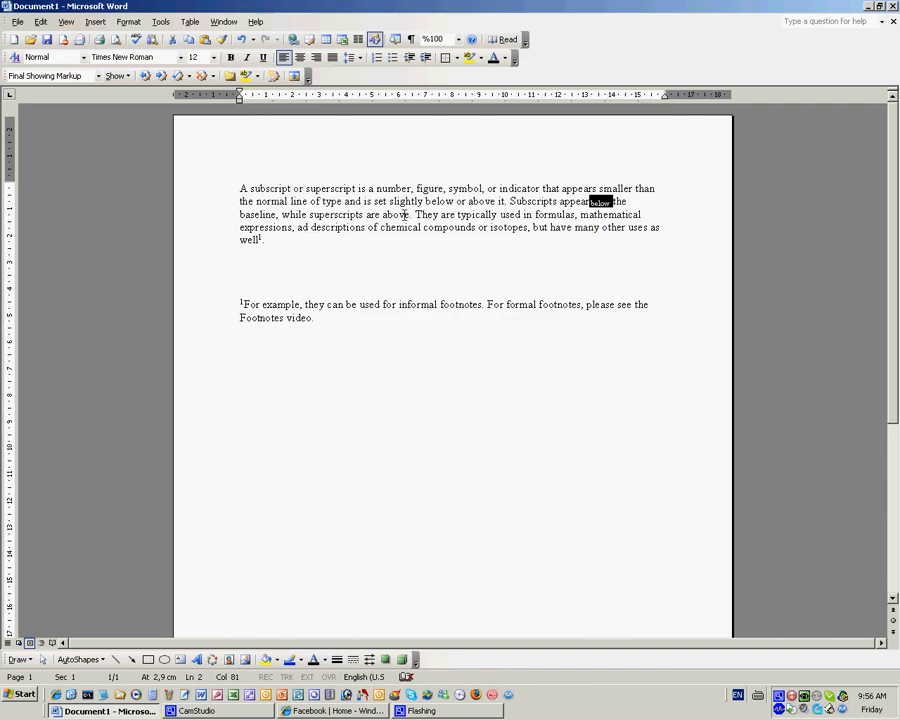
Step: Select 'above' and apply the Superscript effect via the Font dialog
double_click(392, 214)
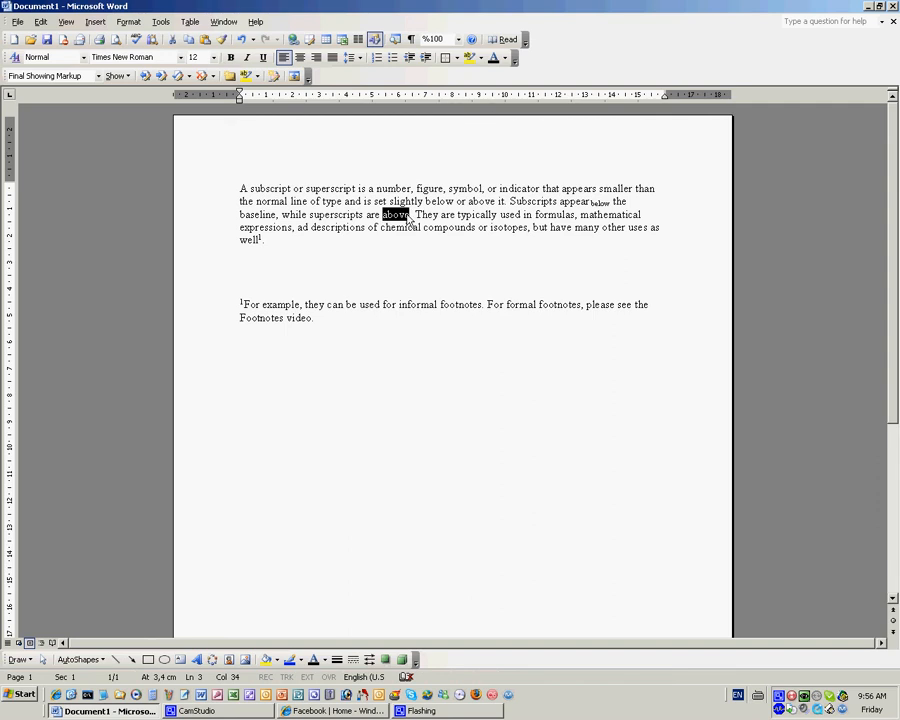
click(128, 20)
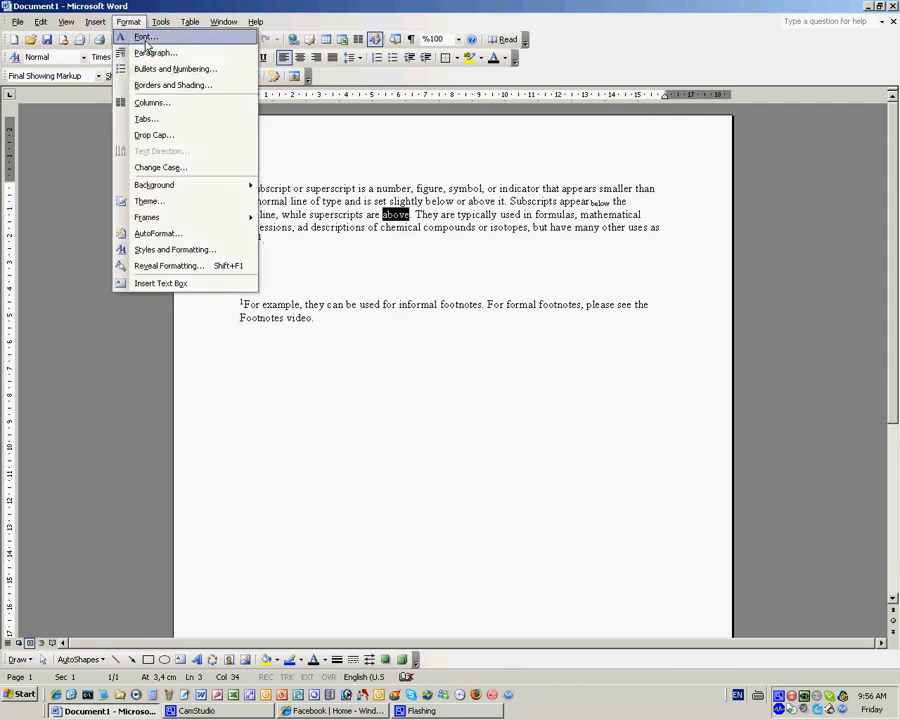
click(144, 36)
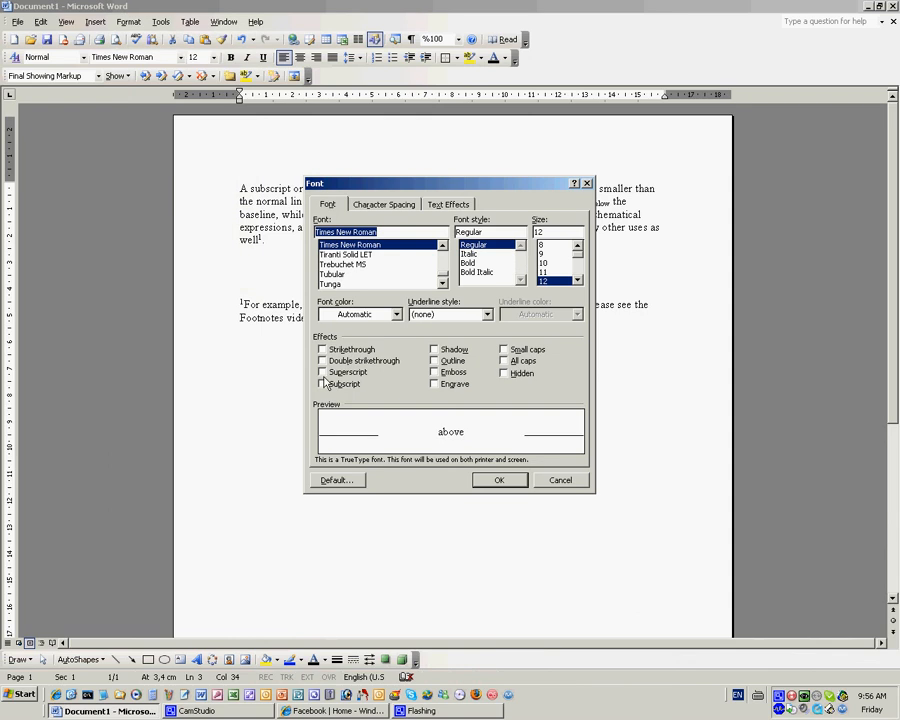
click(498, 480)
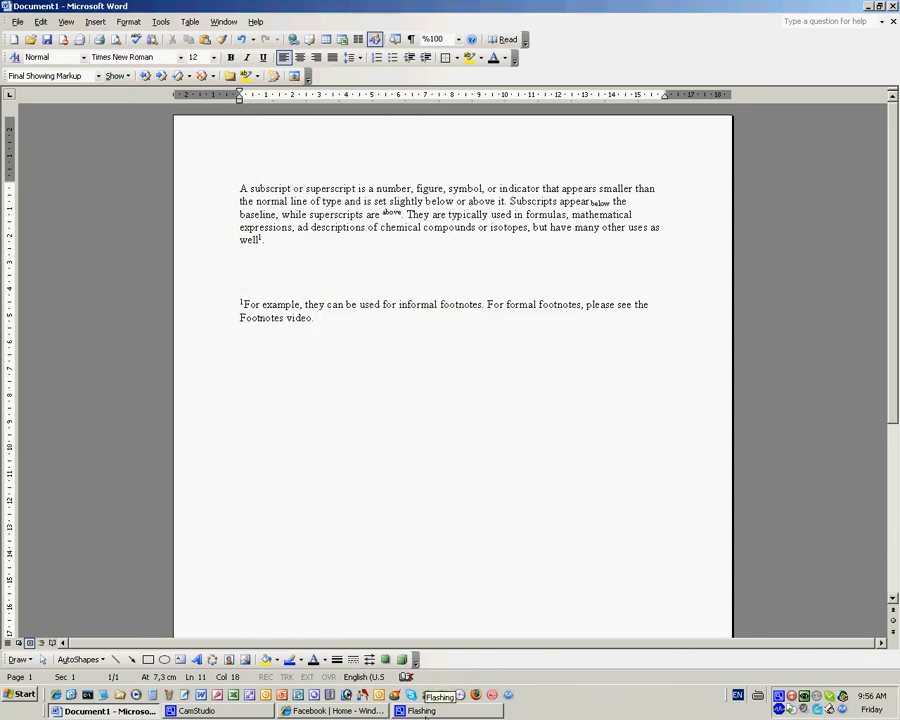